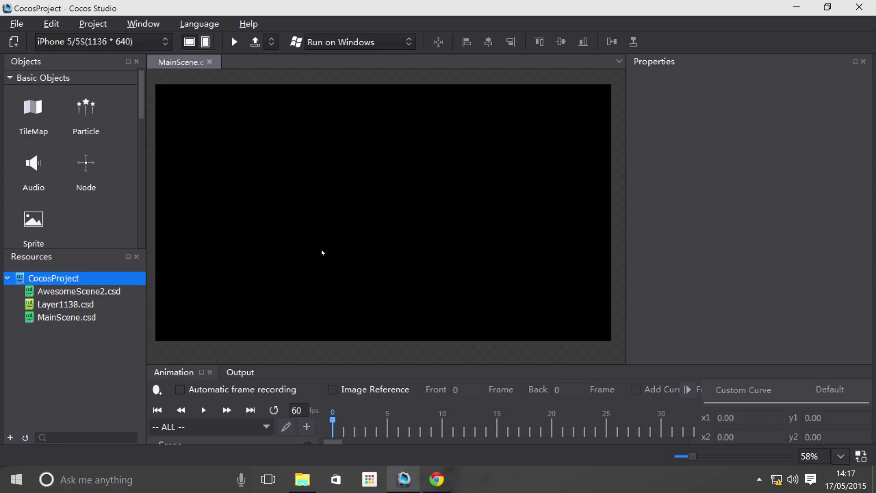
mouse_move(318, 255)
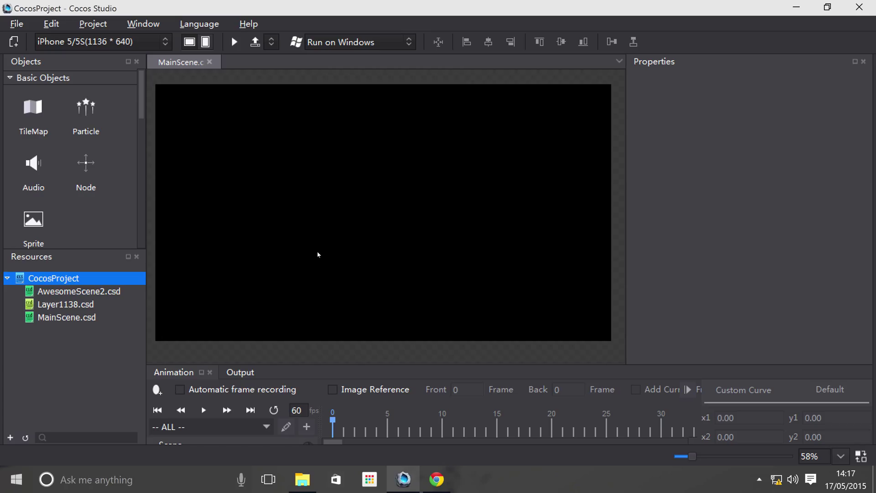
Show AwesomeScene2.csd's containing cocosstudio folder in File Explorer and select all its files
right_click(78, 291)
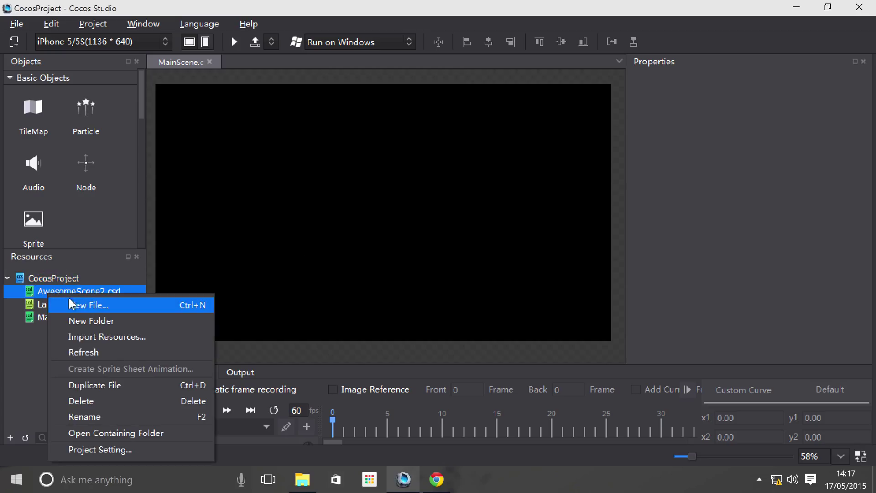
mouse_move(92, 439)
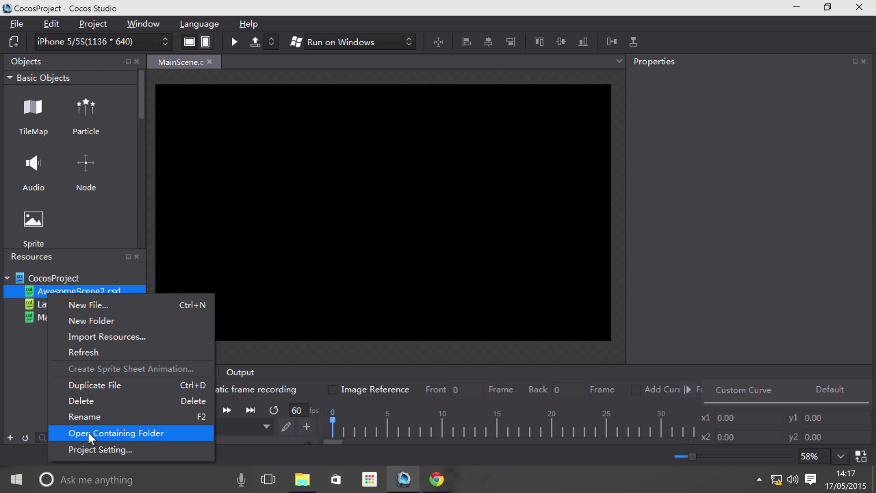
click(115, 432)
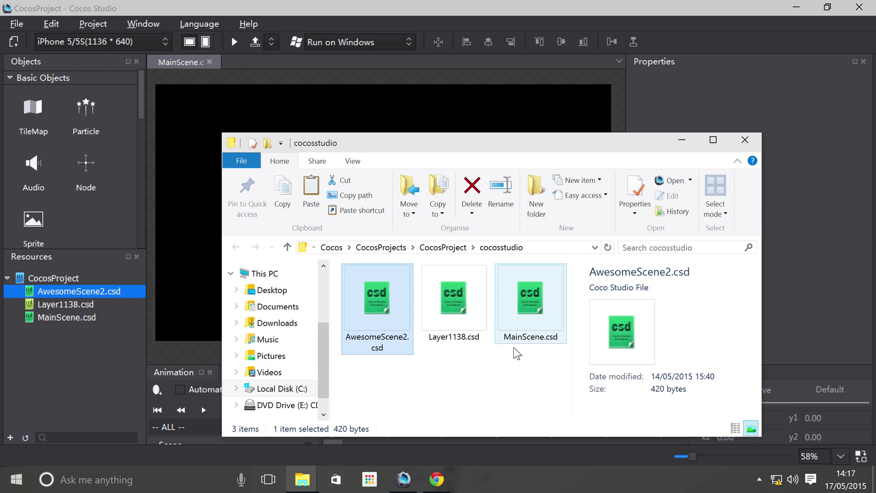
key(ctrl+a)
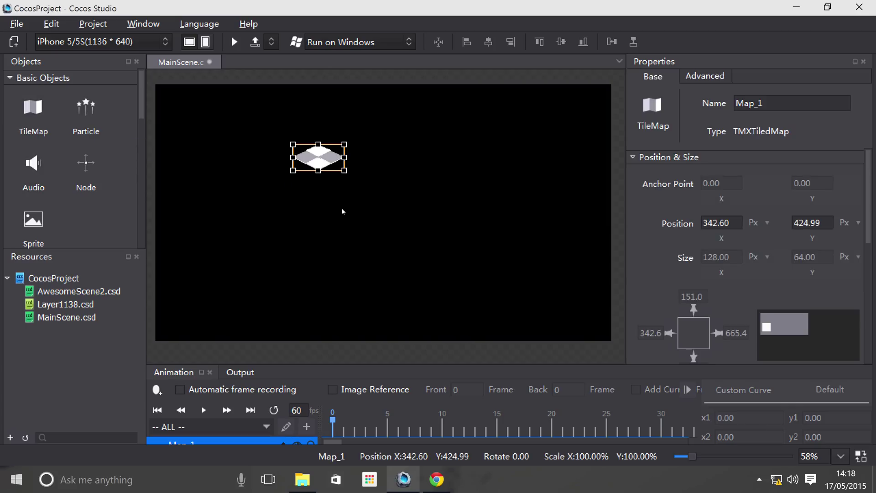
mouse_move(450, 193)
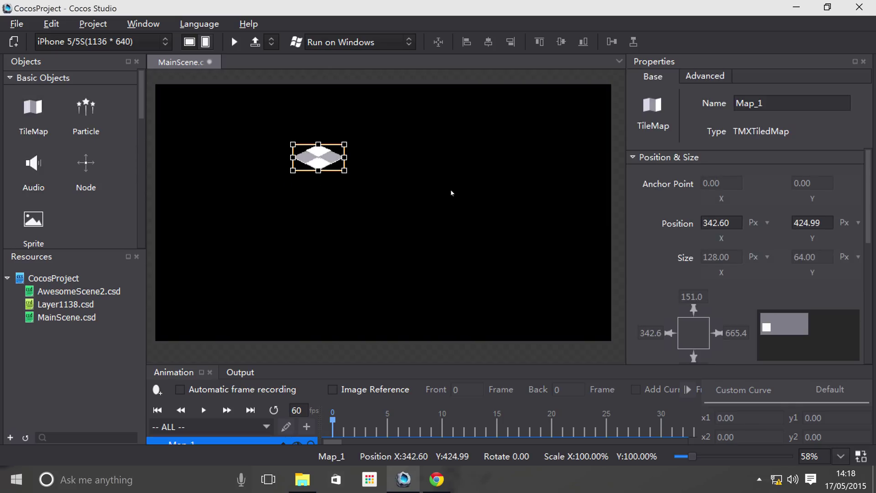
Scroll Map_1's Properties panel down to its Feature section showing defaultMap.tmx
scroll(down, 3)
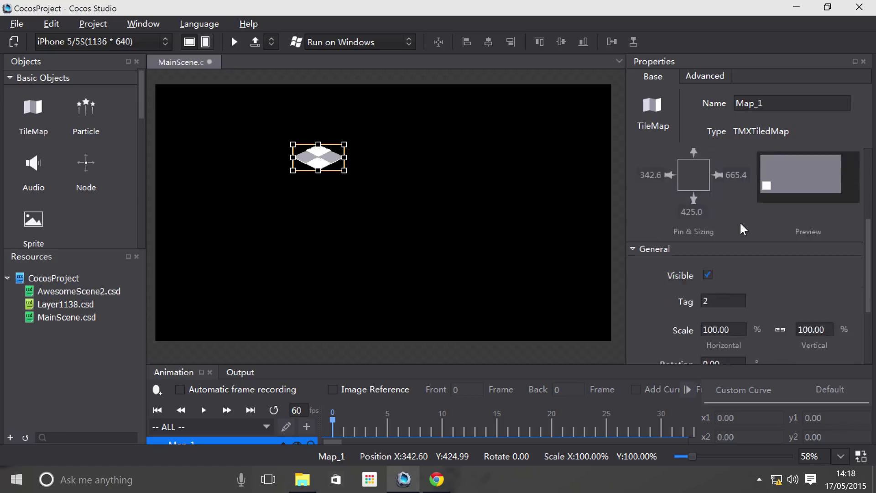
scroll(down, 3)
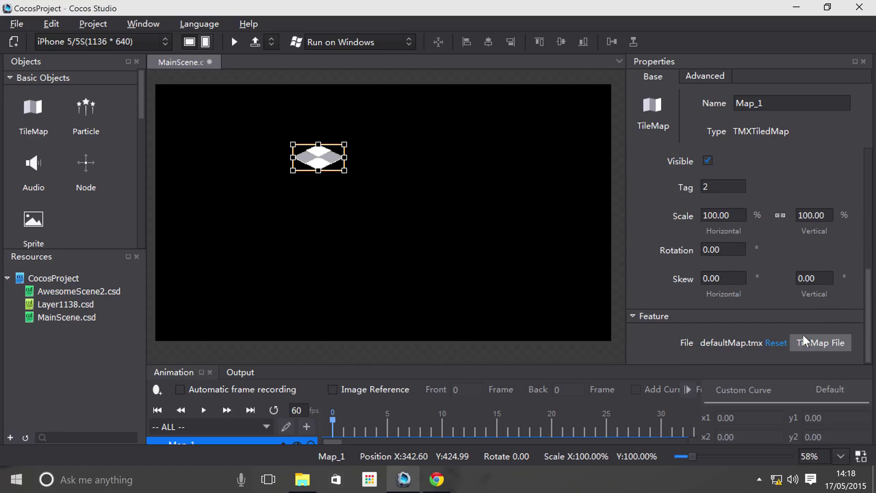
mouse_move(706, 340)
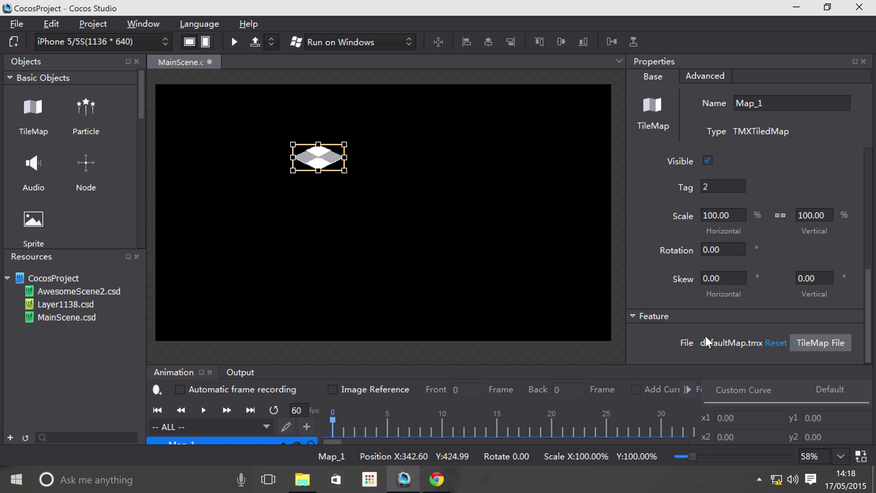
mouse_move(743, 342)
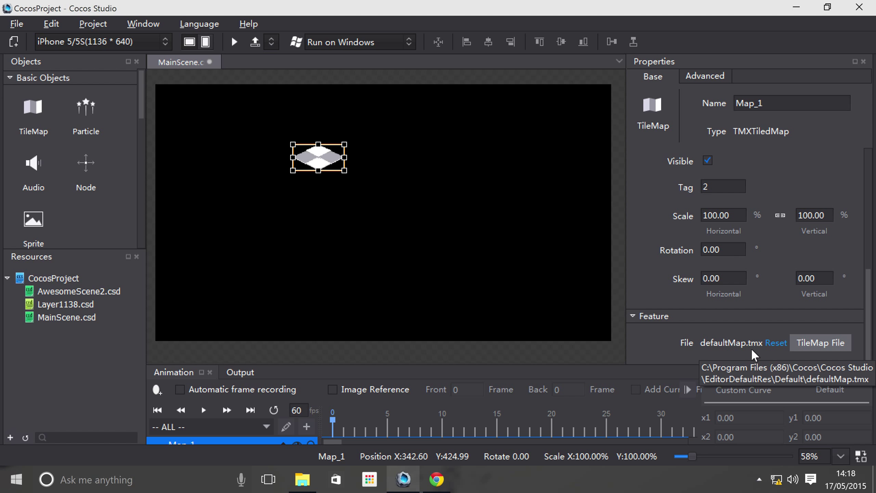
mouse_move(824, 343)
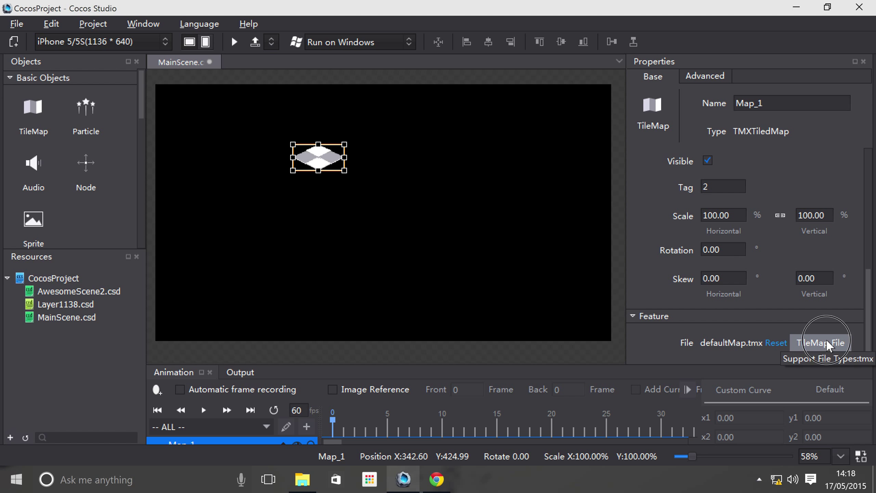
Replace Map_1's map file with iso-test-zorder.tmx from the Desktop
click(820, 342)
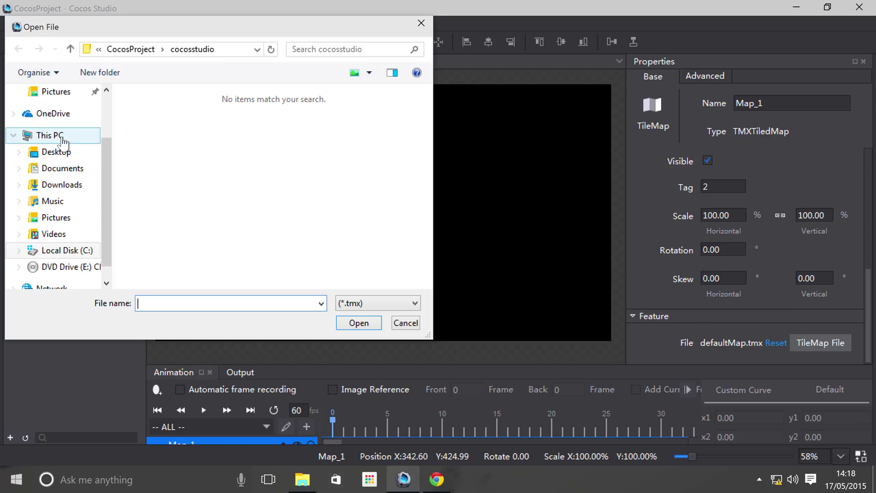
click(55, 151)
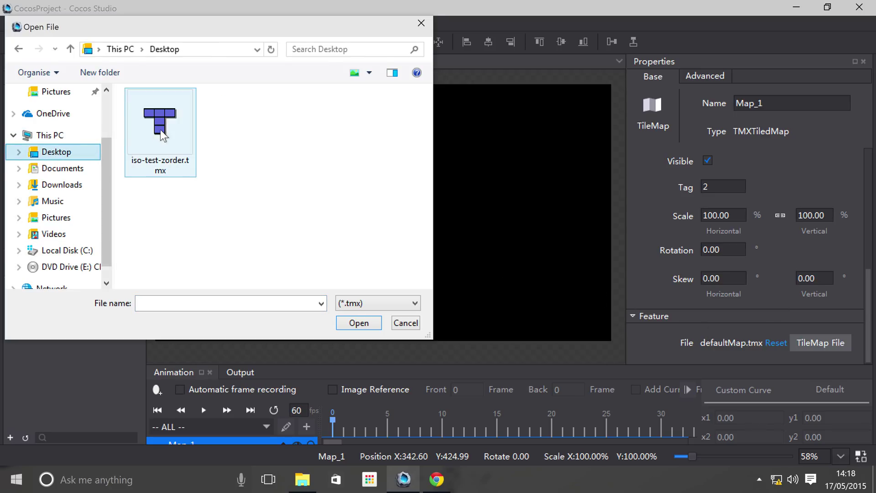
mouse_move(164, 140)
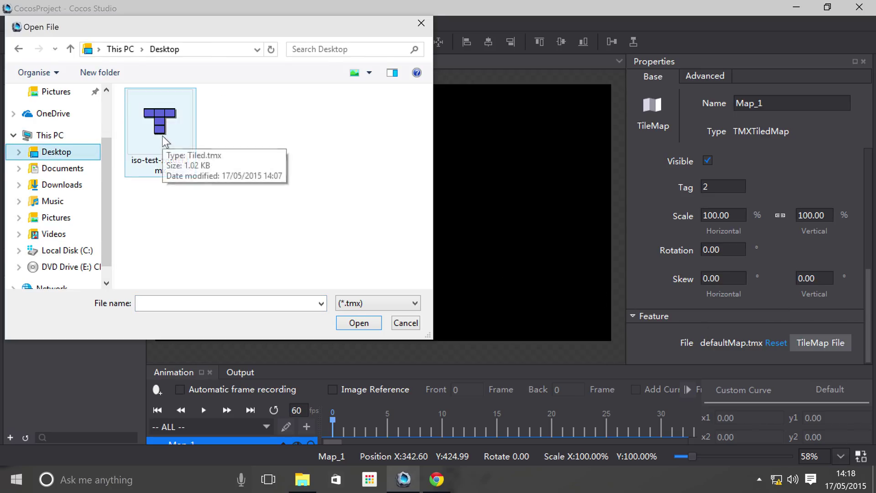
click(358, 323)
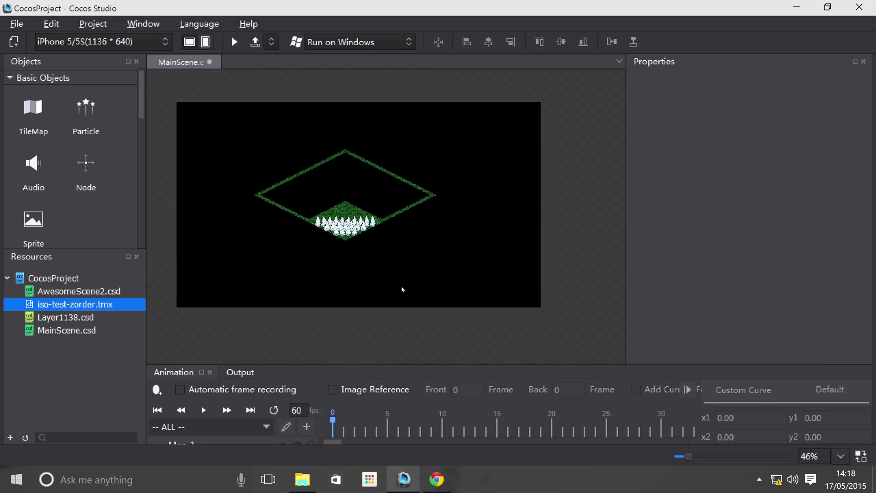
Enlarge the selected tile map by its corner handle to a 51.02% scale
click(357, 201)
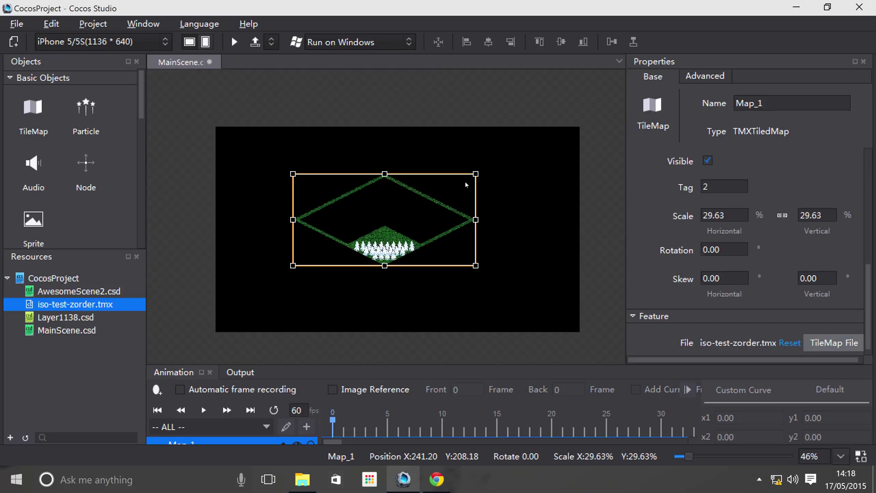
drag(476, 173, 578, 123)
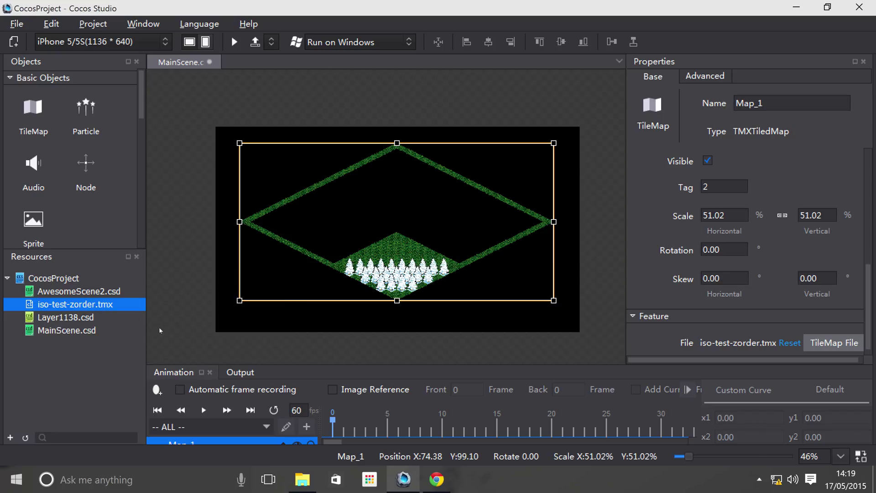
Browse iso-test-zorder.tmx's folder, dismiss the iso-test.png preview and show the Desktop folder
right_click(67, 303)
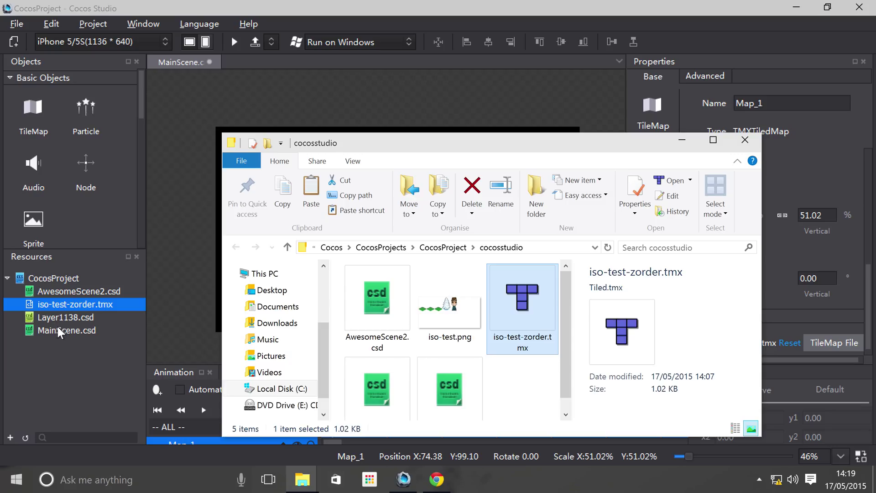
mouse_move(449, 313)
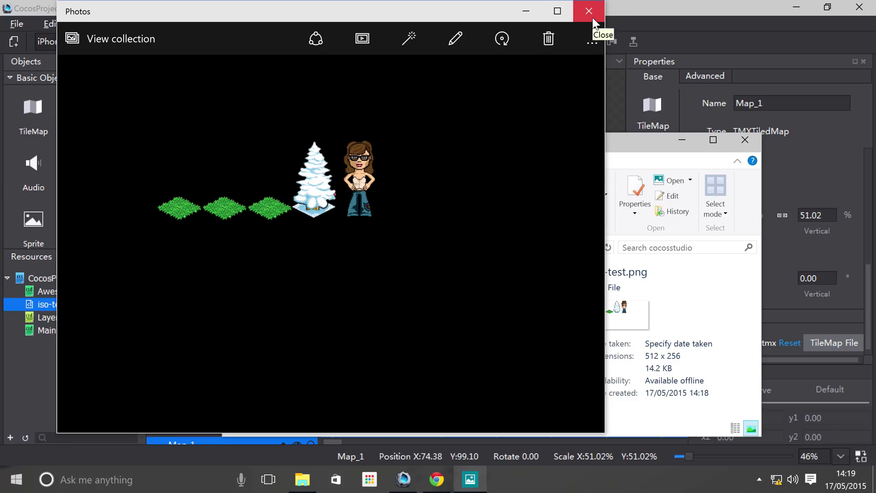
click(587, 11)
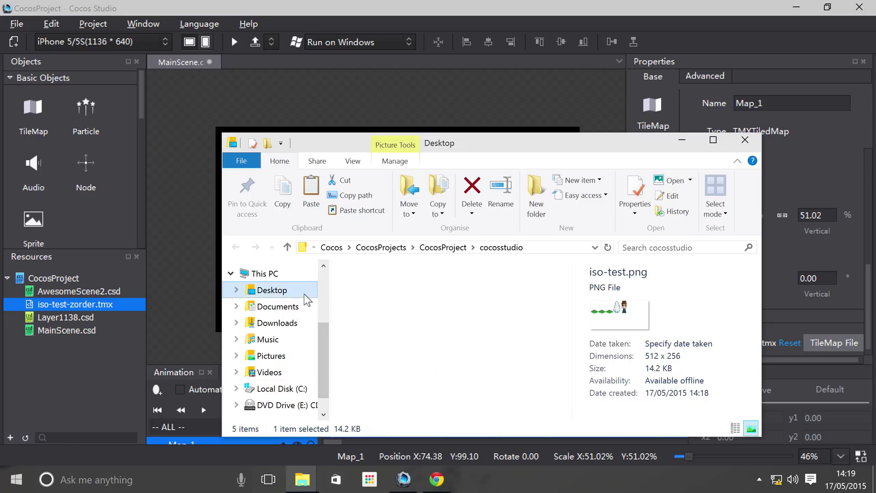
click(273, 290)
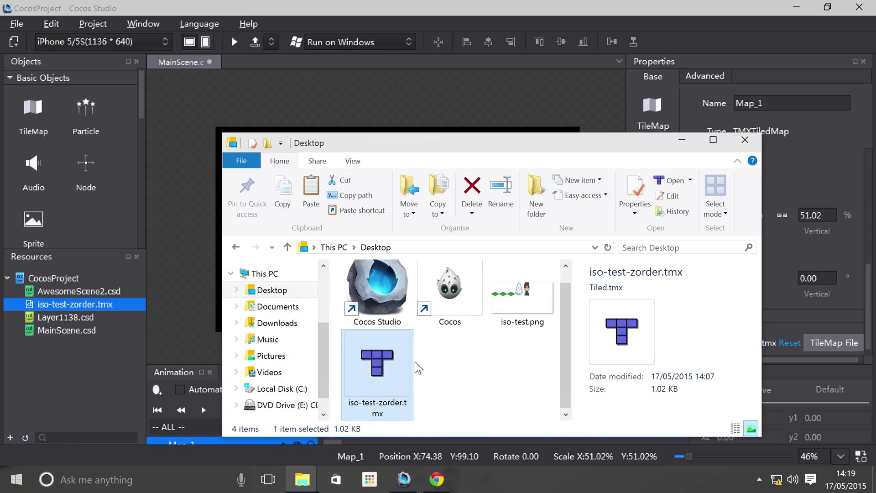
mouse_move(522, 296)
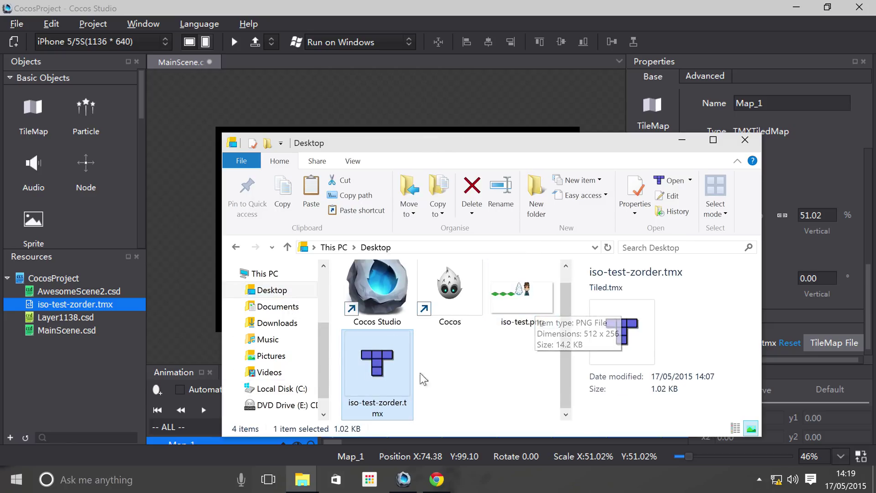
mouse_move(391, 384)
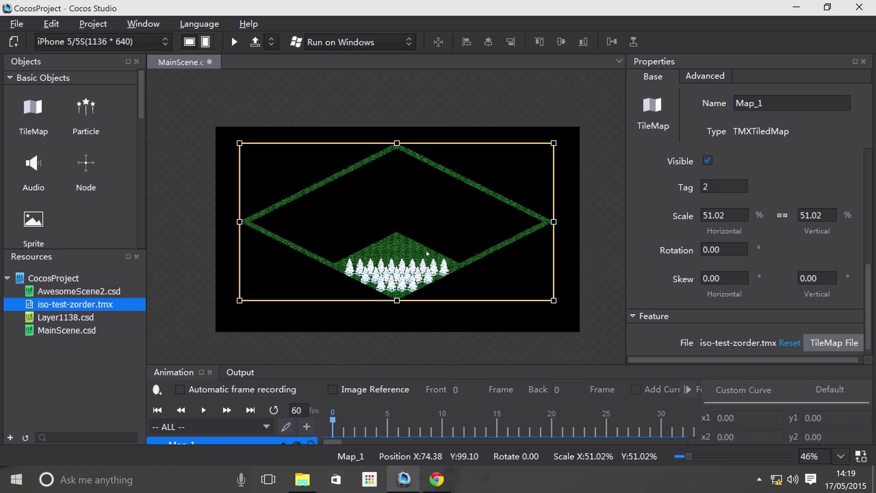
scroll(down, 3)
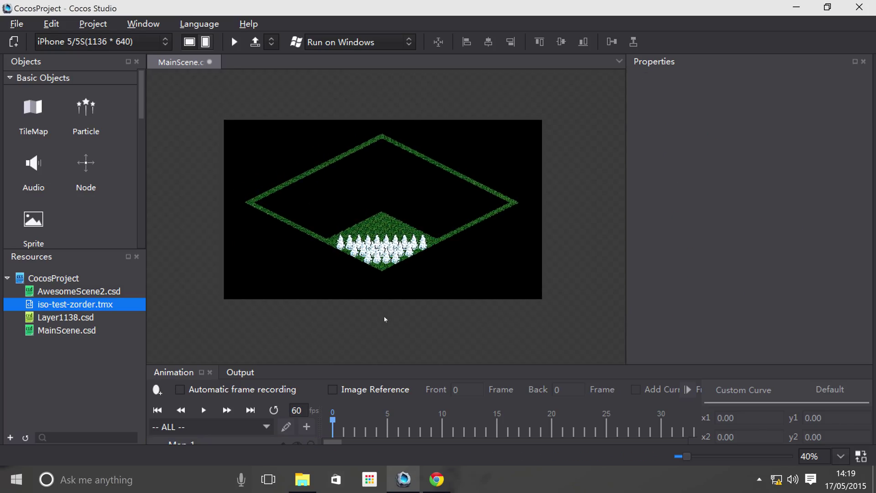
click(382, 209)
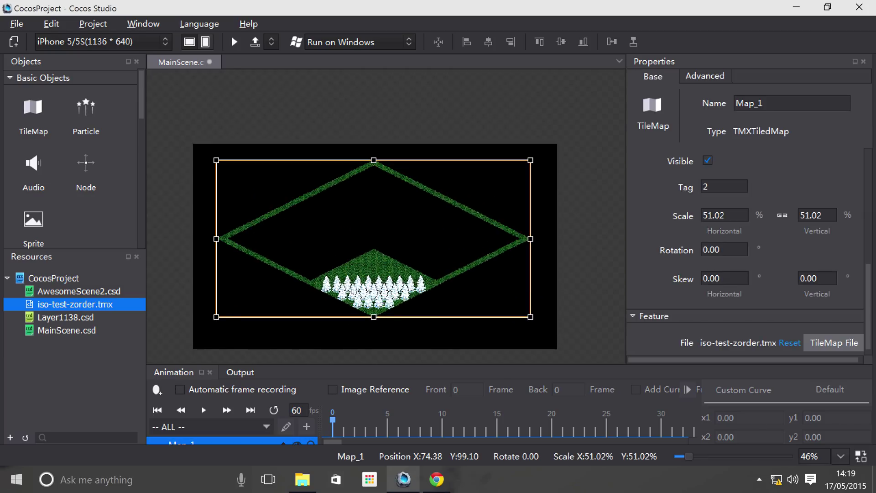